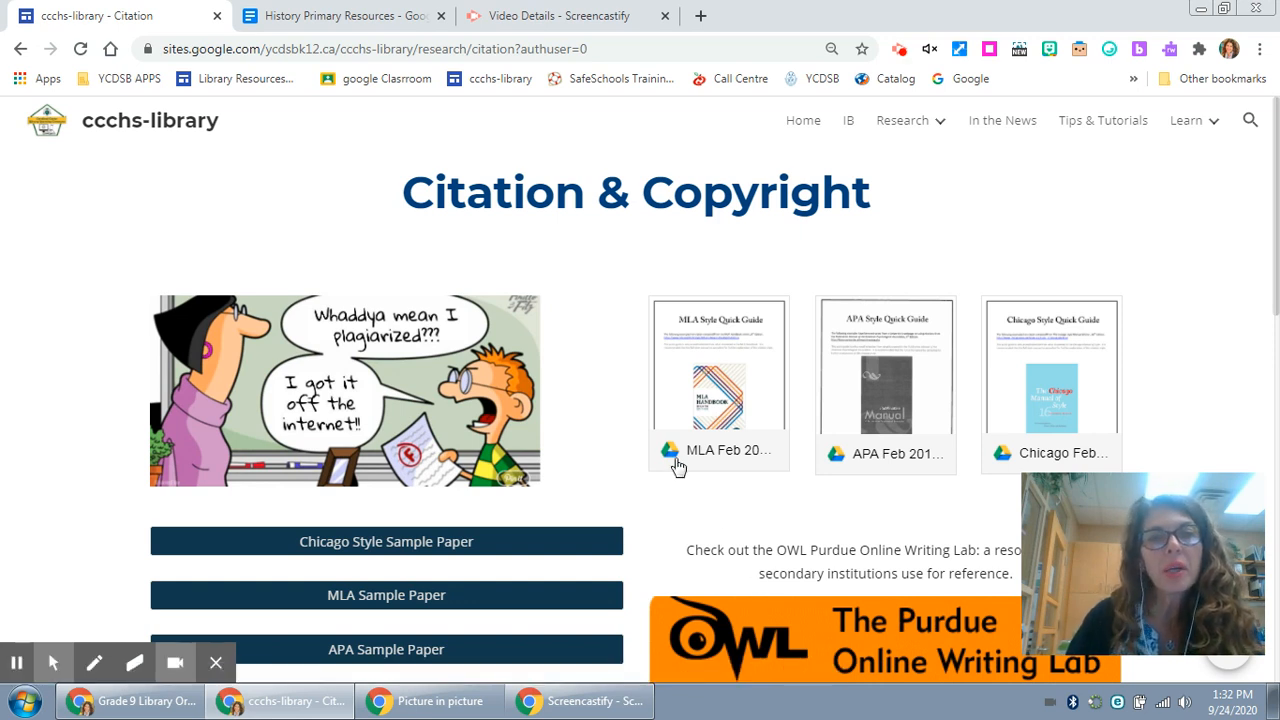
{"action": "mouse_move", "coordinate": [624, 328]}
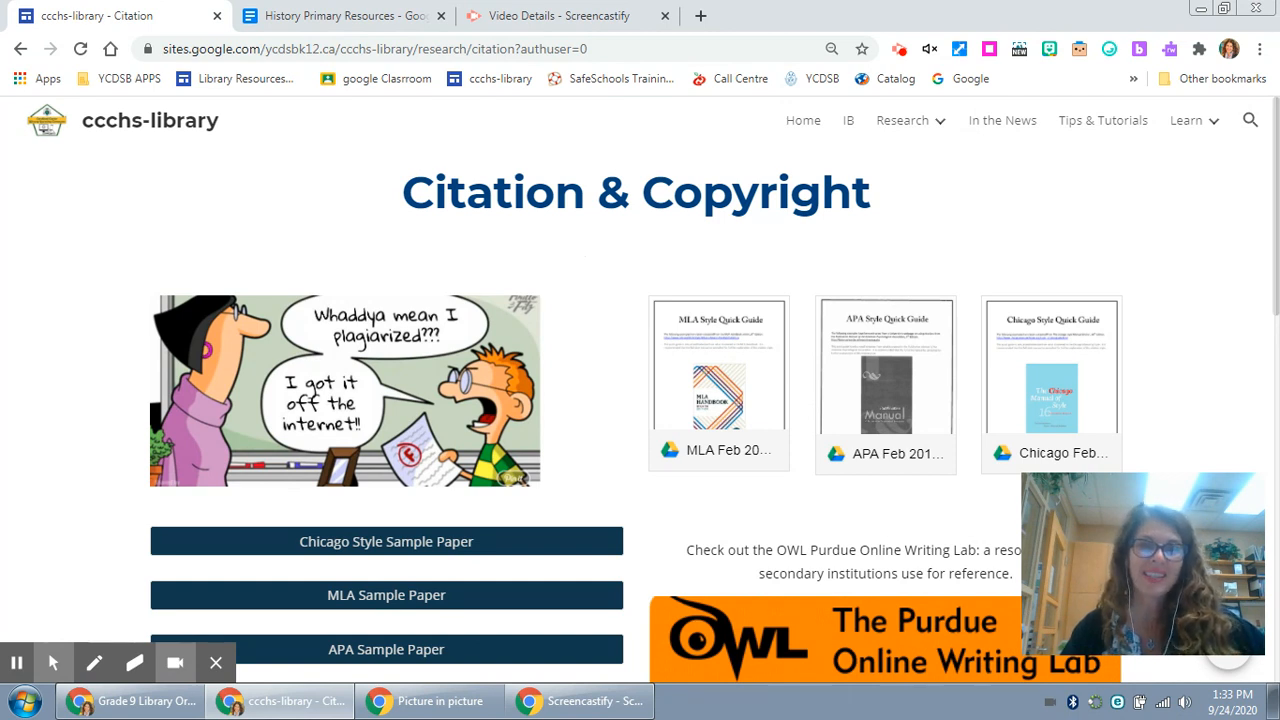
Scroll down past the OWL Purdue banner to the MLA, APA and Chicago in-text citation links
{"action": "scroll", "scroll_direction": "down", "scroll_amount": 3}
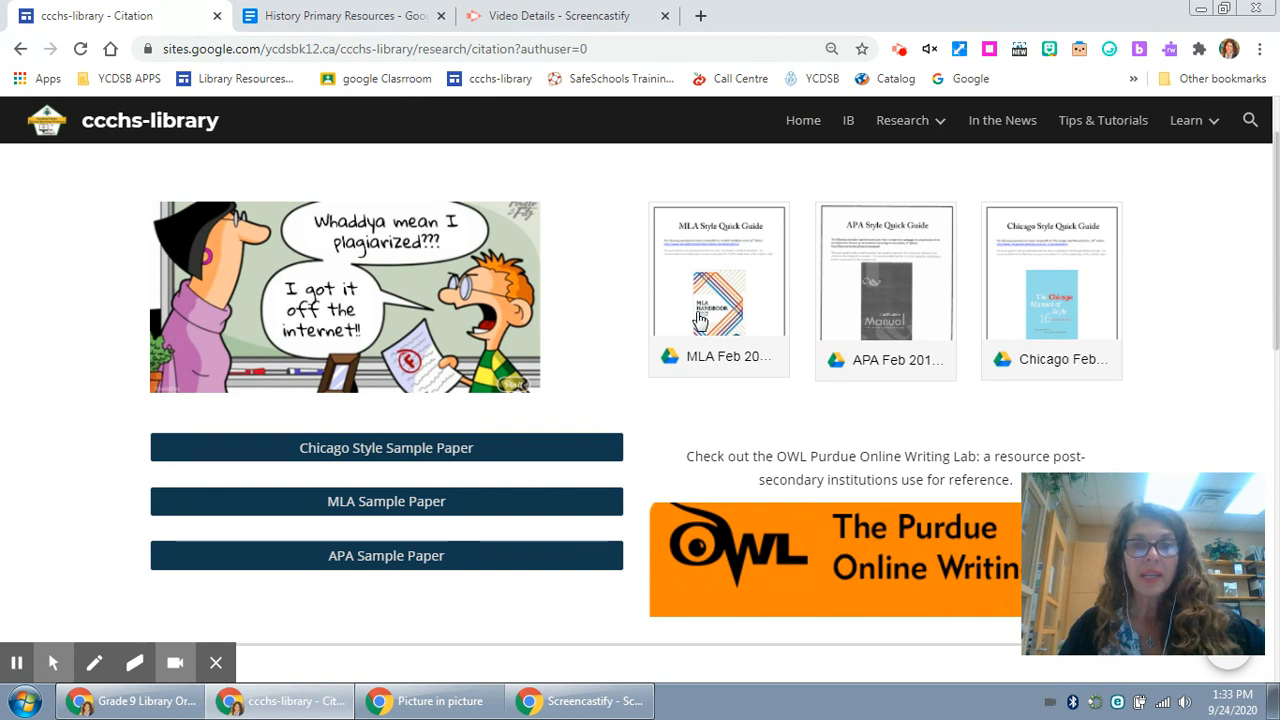
{"action": "mouse_move", "coordinate": [1060, 312]}
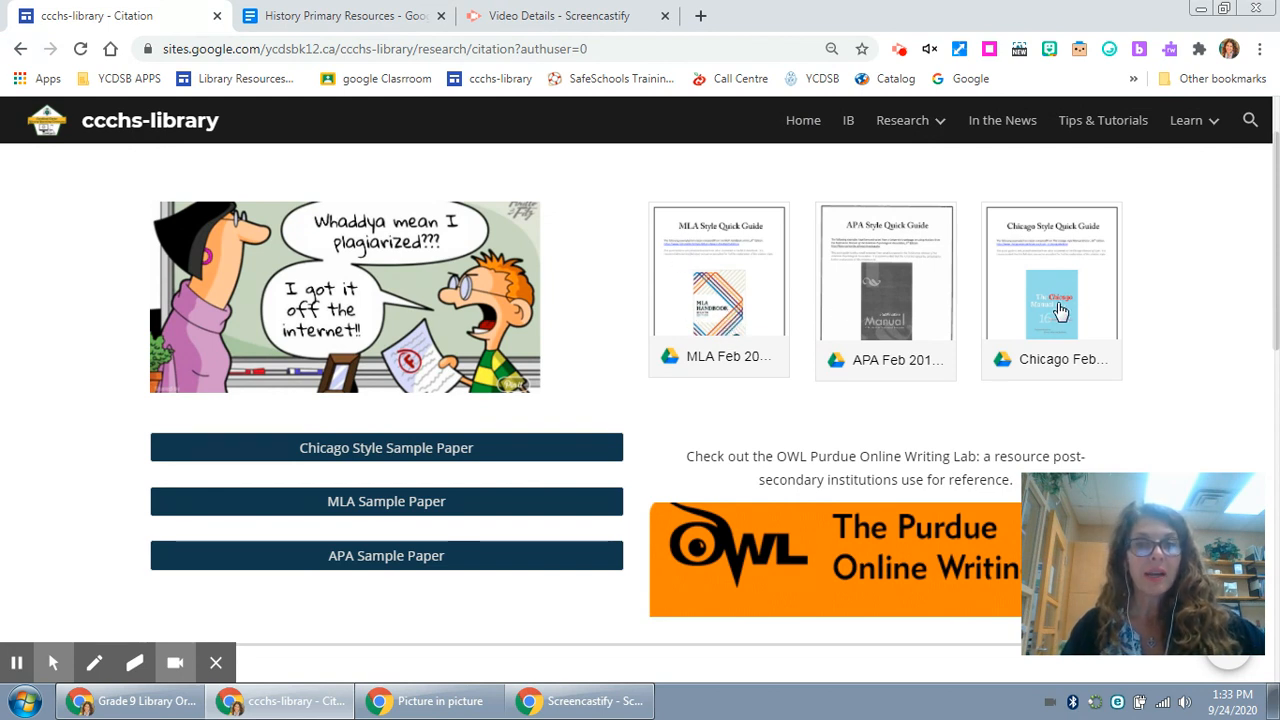
{"action": "mouse_move", "coordinate": [886, 376]}
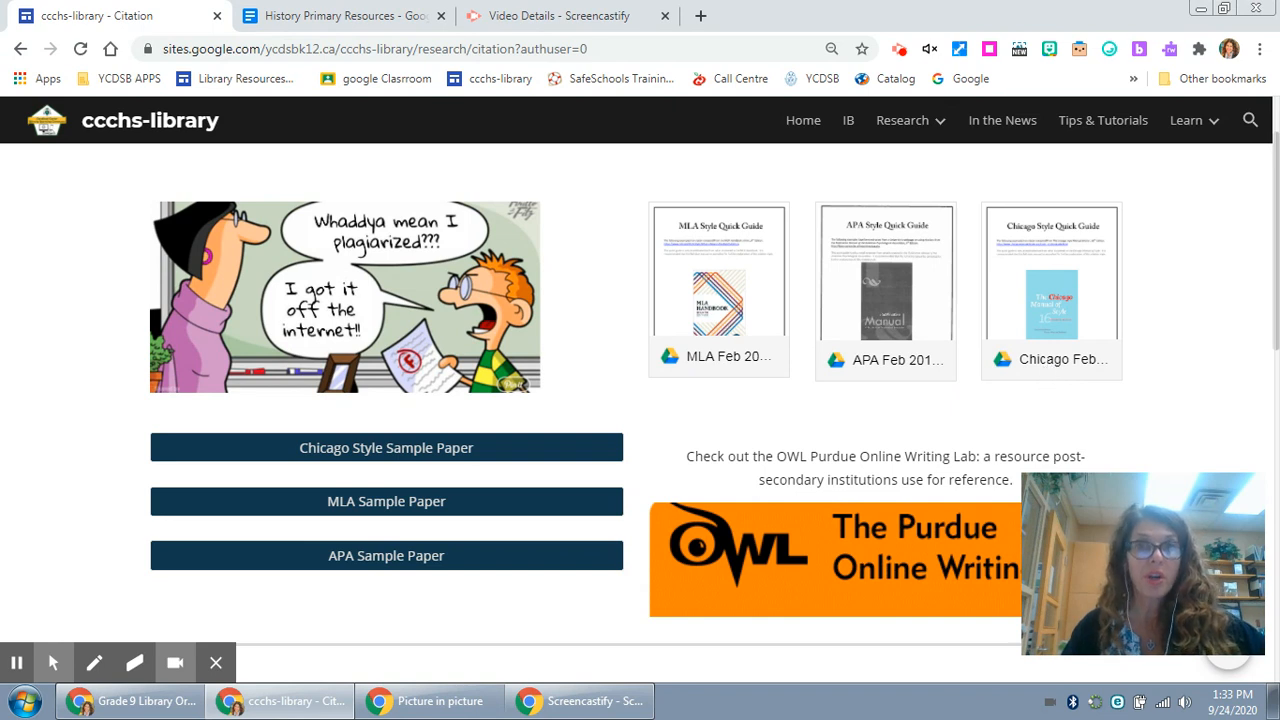
{"action": "mouse_move", "coordinate": [458, 500]}
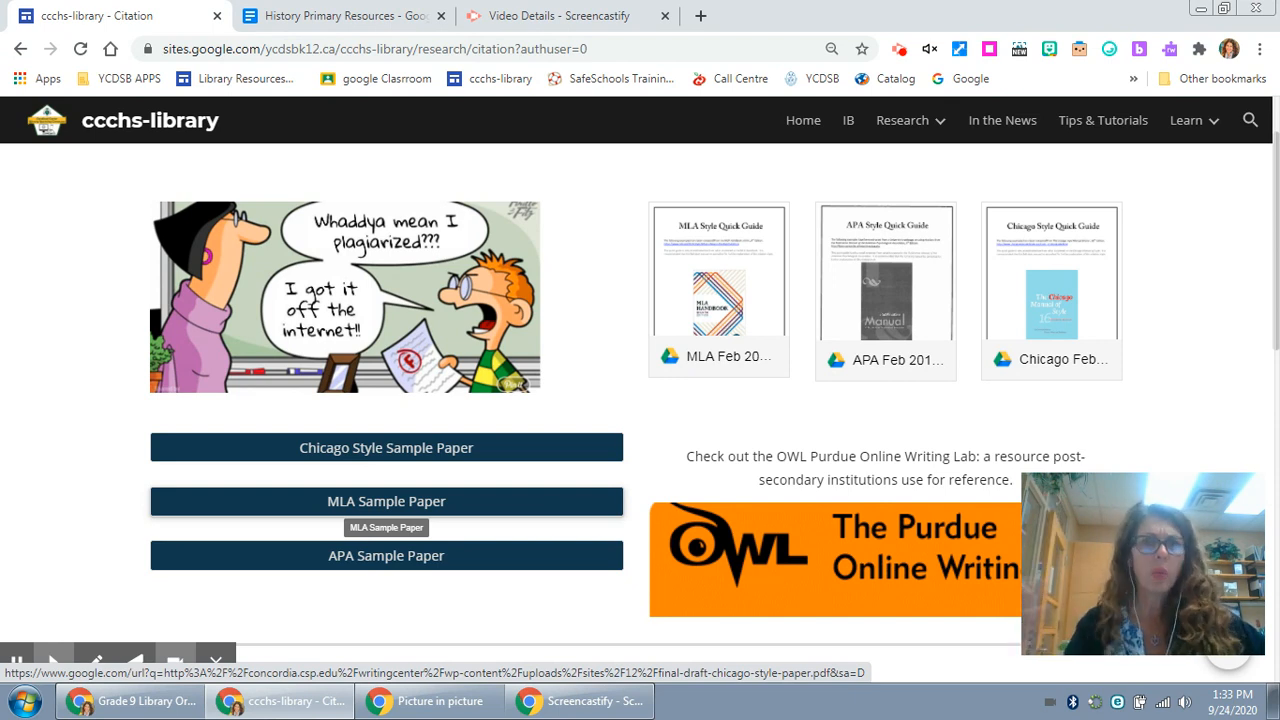
{"action": "mouse_move", "coordinate": [548, 524]}
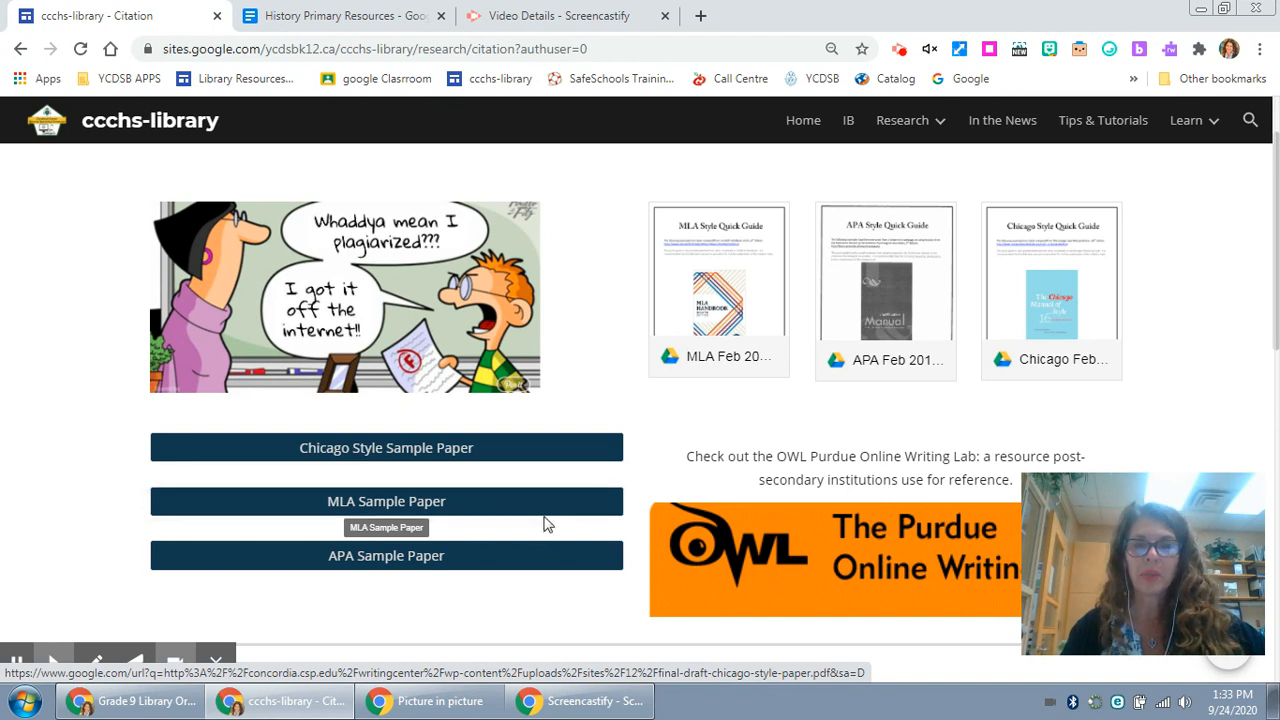
{"action": "mouse_move", "coordinate": [596, 448]}
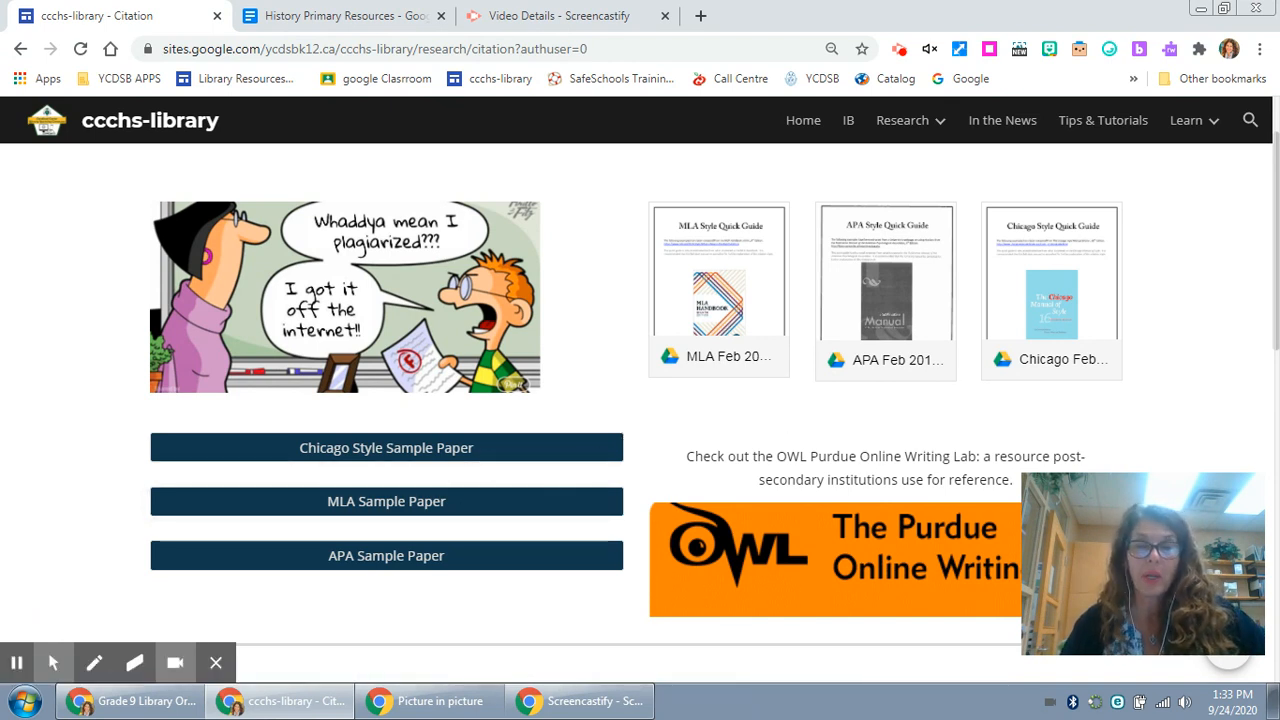
{"action": "scroll", "scroll_direction": "down", "scroll_amount": 3}
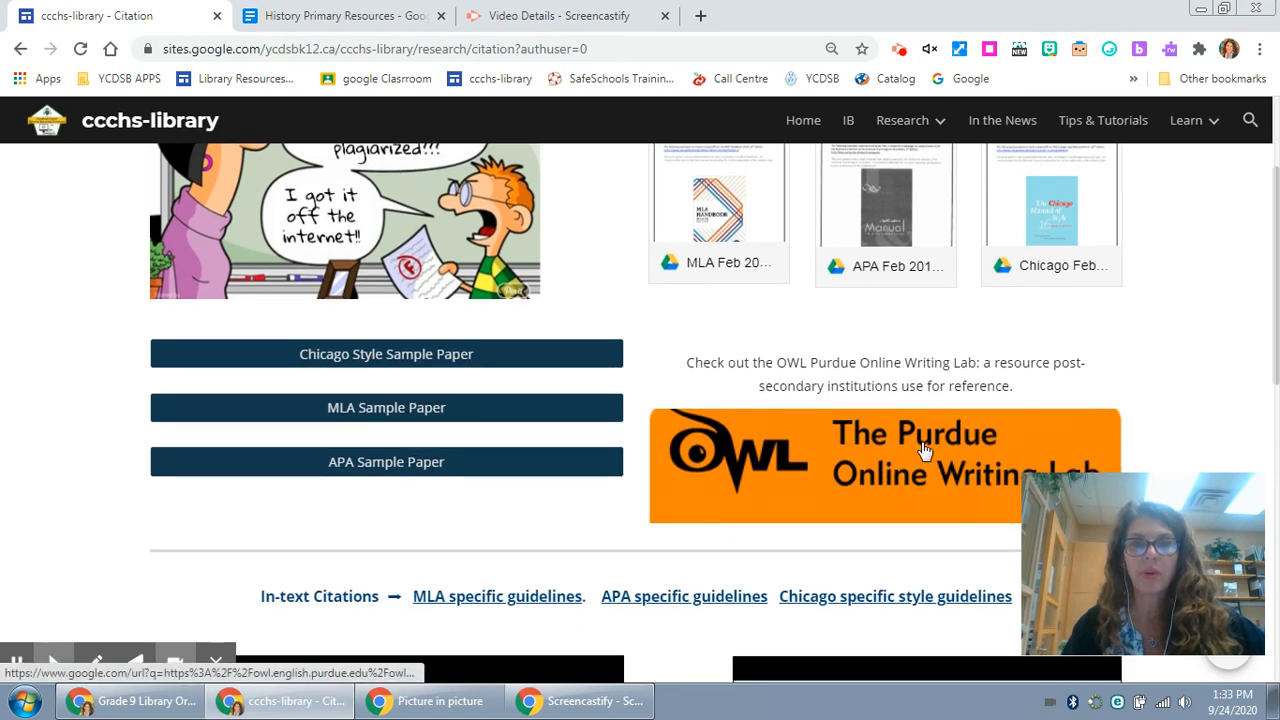
{"action": "mouse_move", "coordinate": [840, 462]}
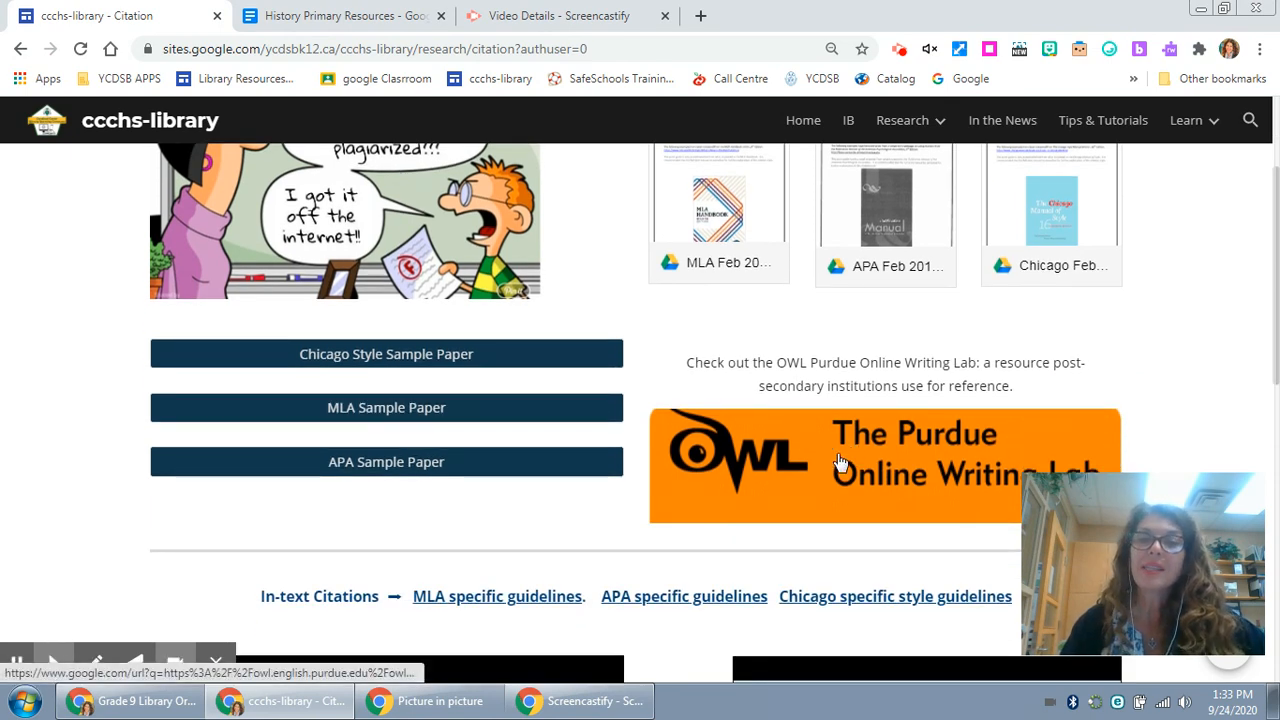
{"action": "scroll", "scroll_direction": "down", "scroll_amount": 3}
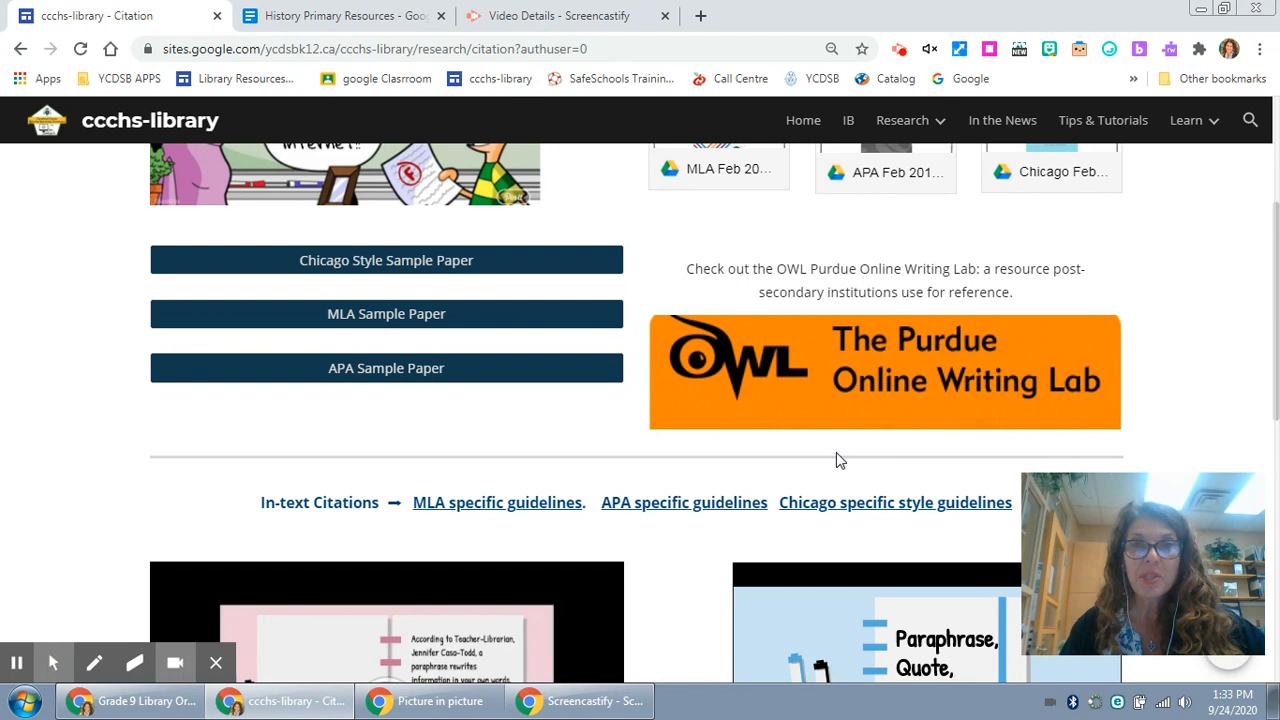
{"action": "mouse_move", "coordinate": [964, 364]}
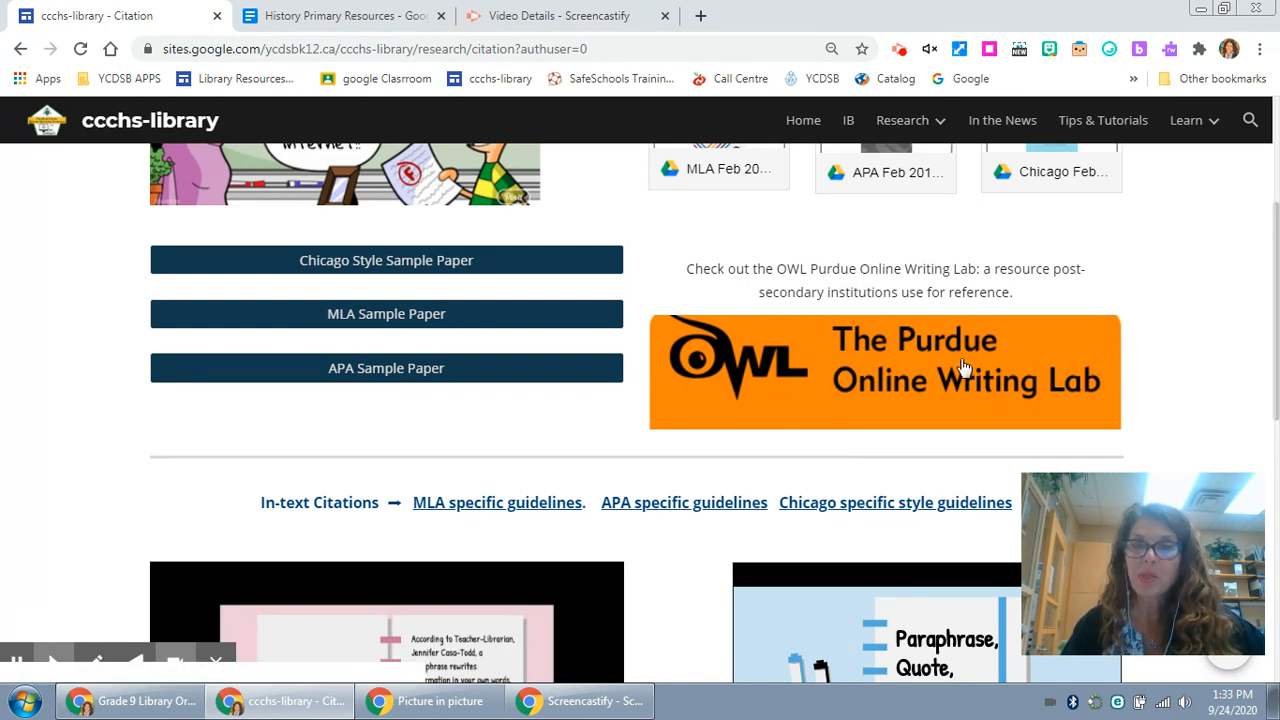
{"action": "mouse_move", "coordinate": [964, 368]}
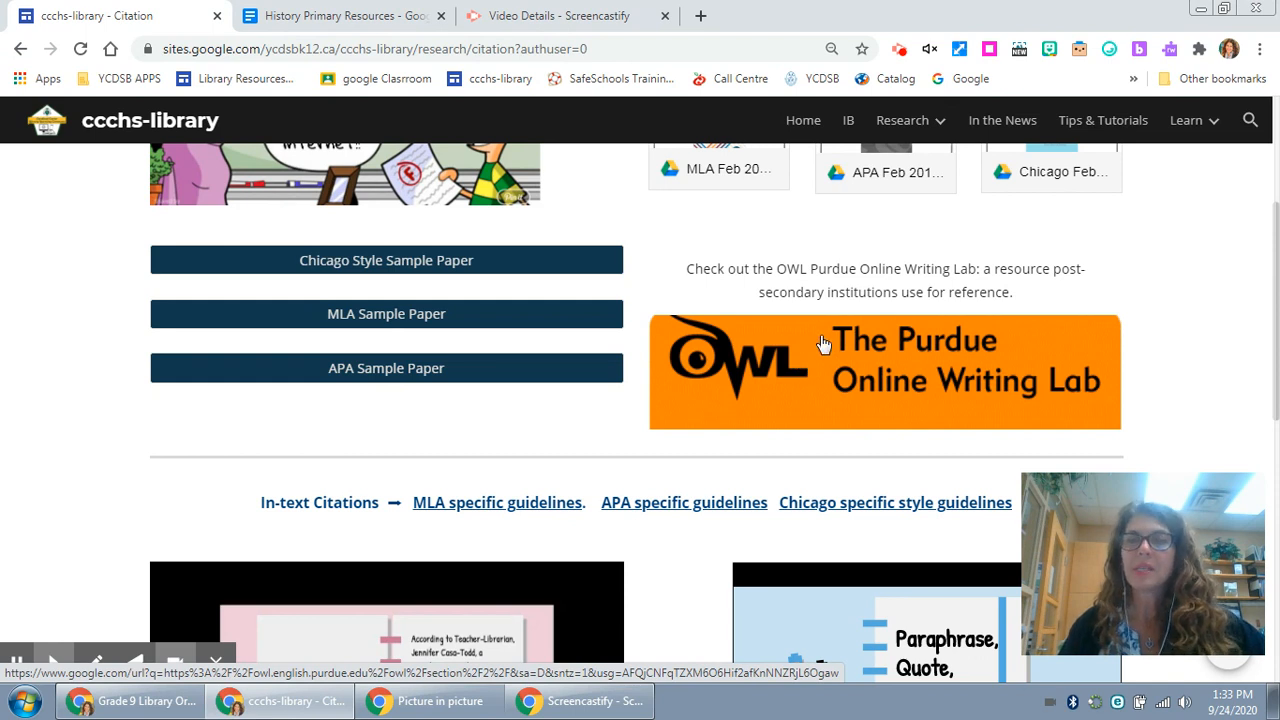
{"action": "scroll", "scroll_direction": "down", "scroll_amount": 3}
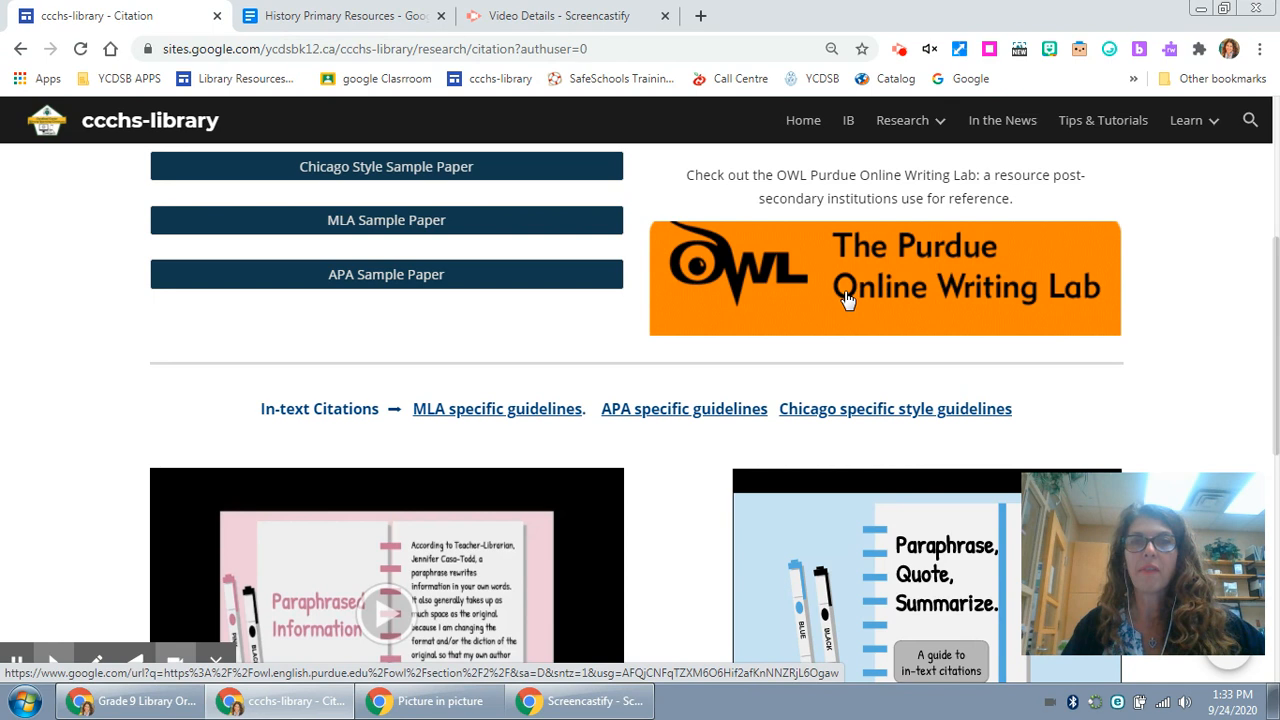
Scroll down to the embedded paraphrasing and in-text citation Google Slides
{"action": "scroll", "scroll_direction": "down", "scroll_amount": 3}
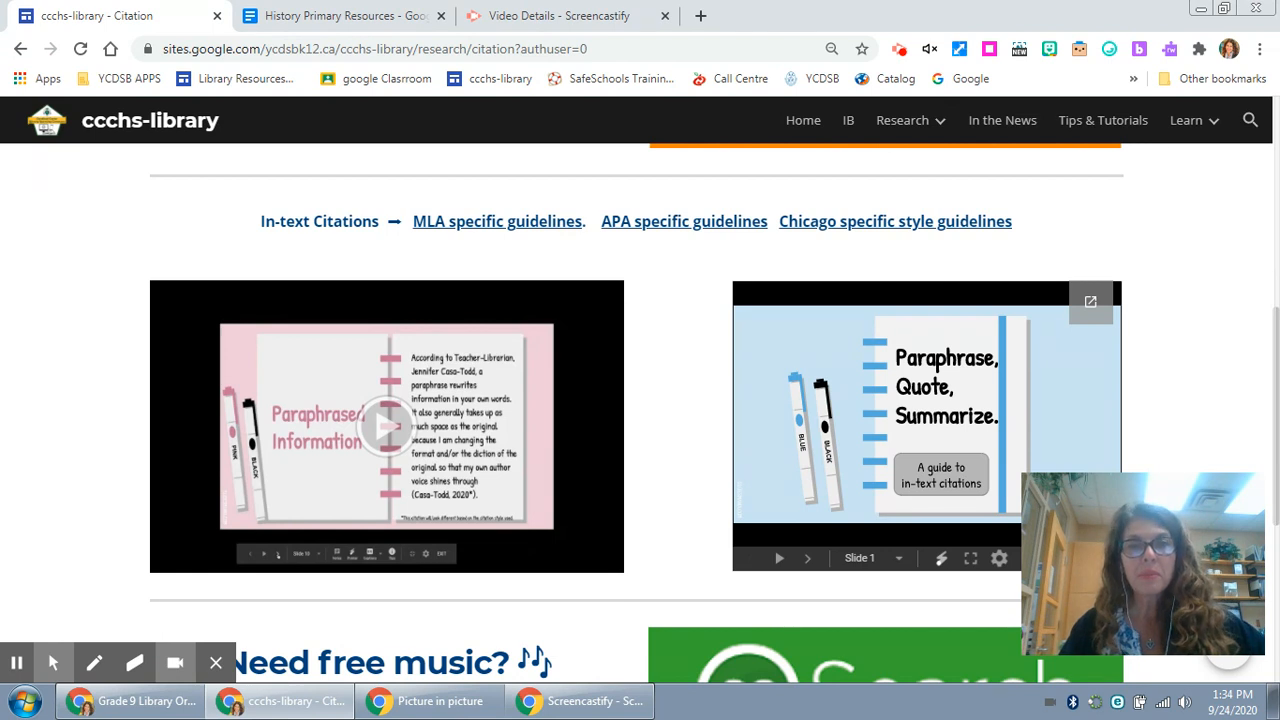
{"action": "mouse_move", "coordinate": [688, 376]}
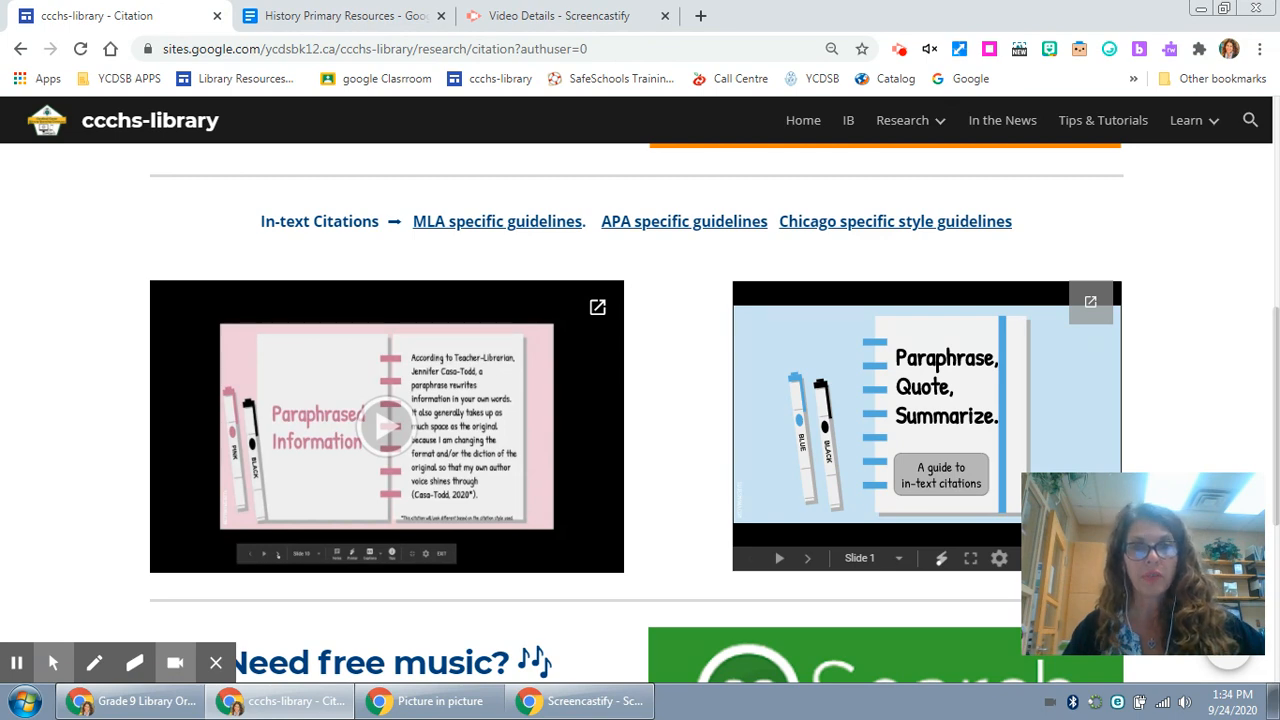
Scroll down to the 'Need free music?' links and the CC Search free images banner
{"action": "scroll", "scroll_direction": "down", "scroll_amount": 3}
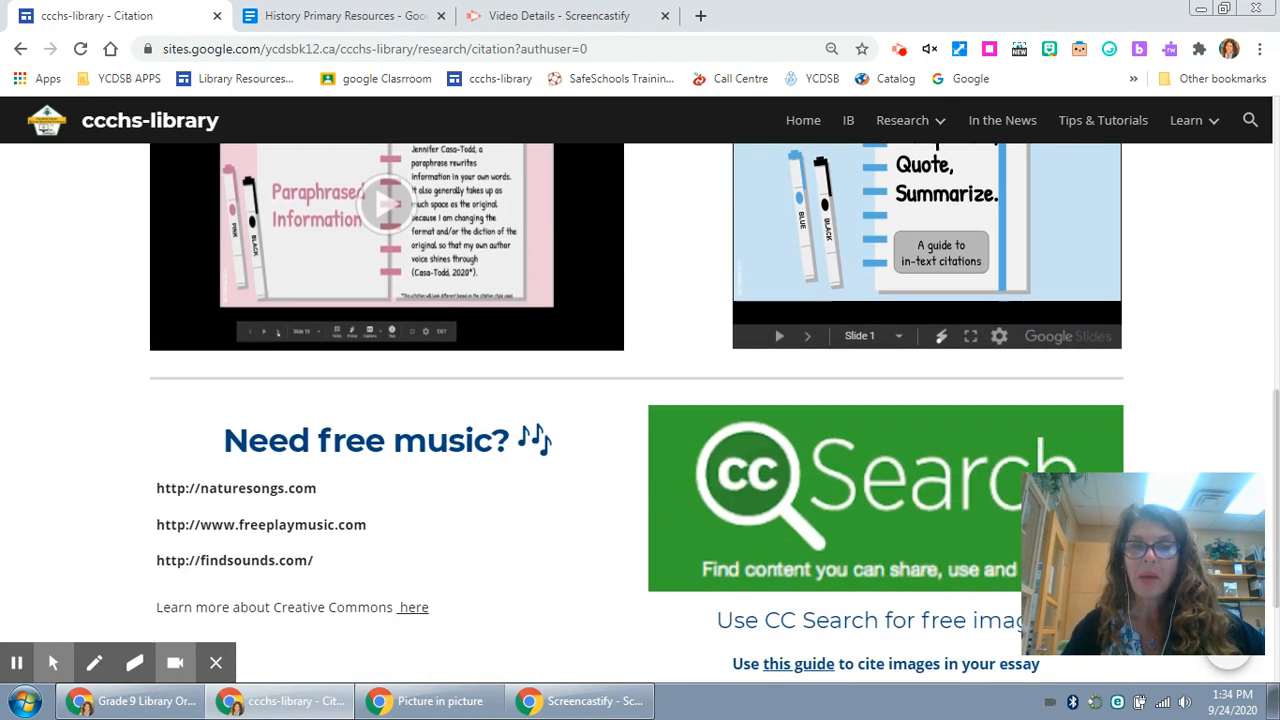
{"action": "scroll", "scroll_direction": "down", "scroll_amount": 3}
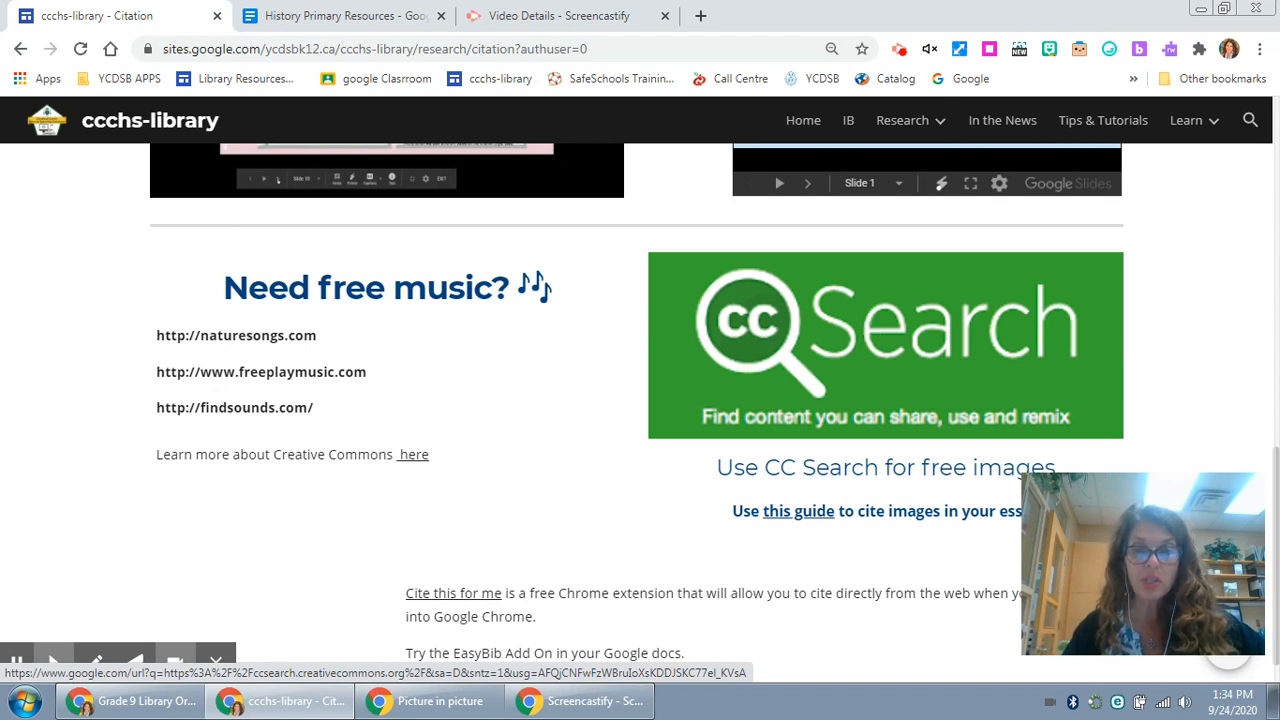
{"action": "mouse_move", "coordinate": [796, 512]}
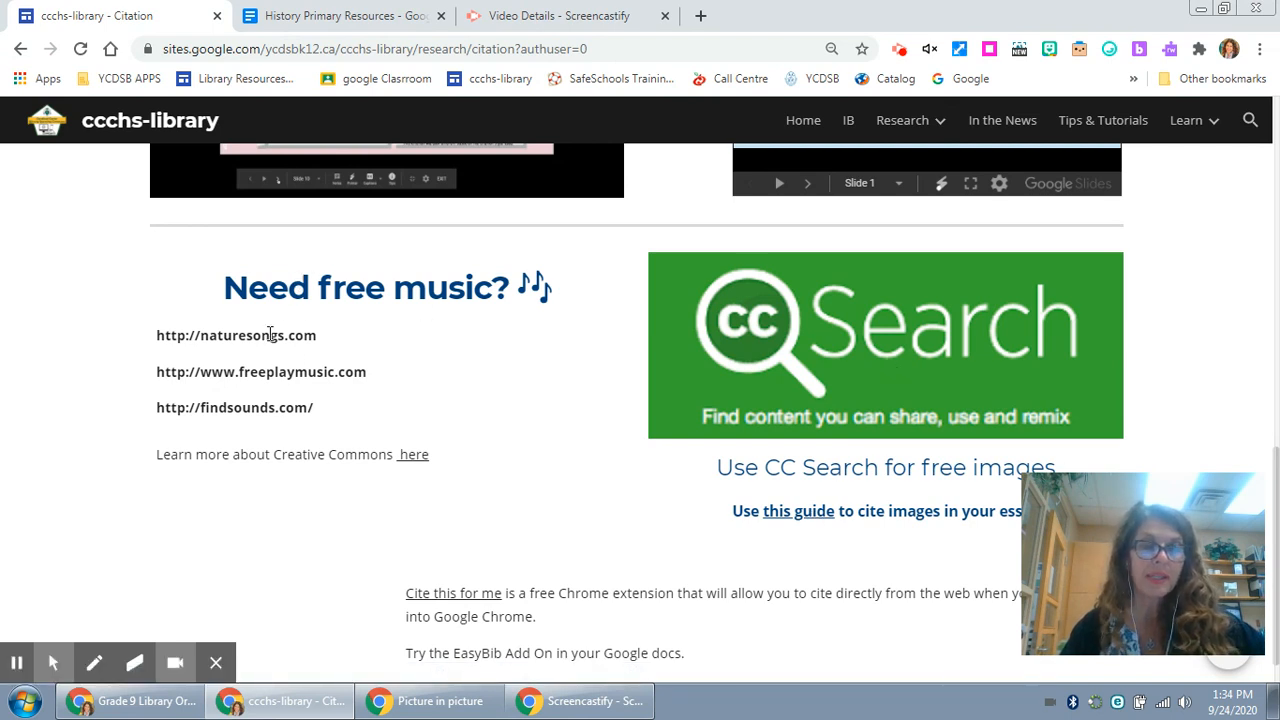
{"action": "mouse_move", "coordinate": [292, 408]}
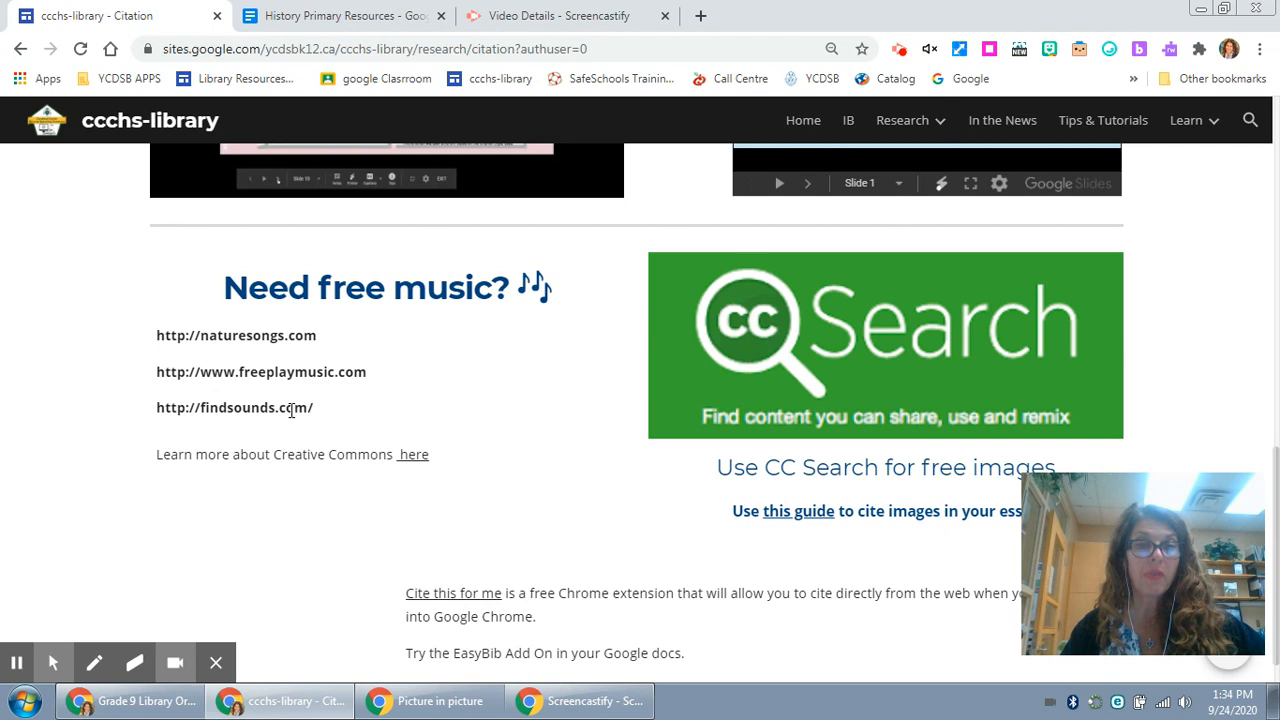
{"action": "mouse_move", "coordinate": [592, 408]}
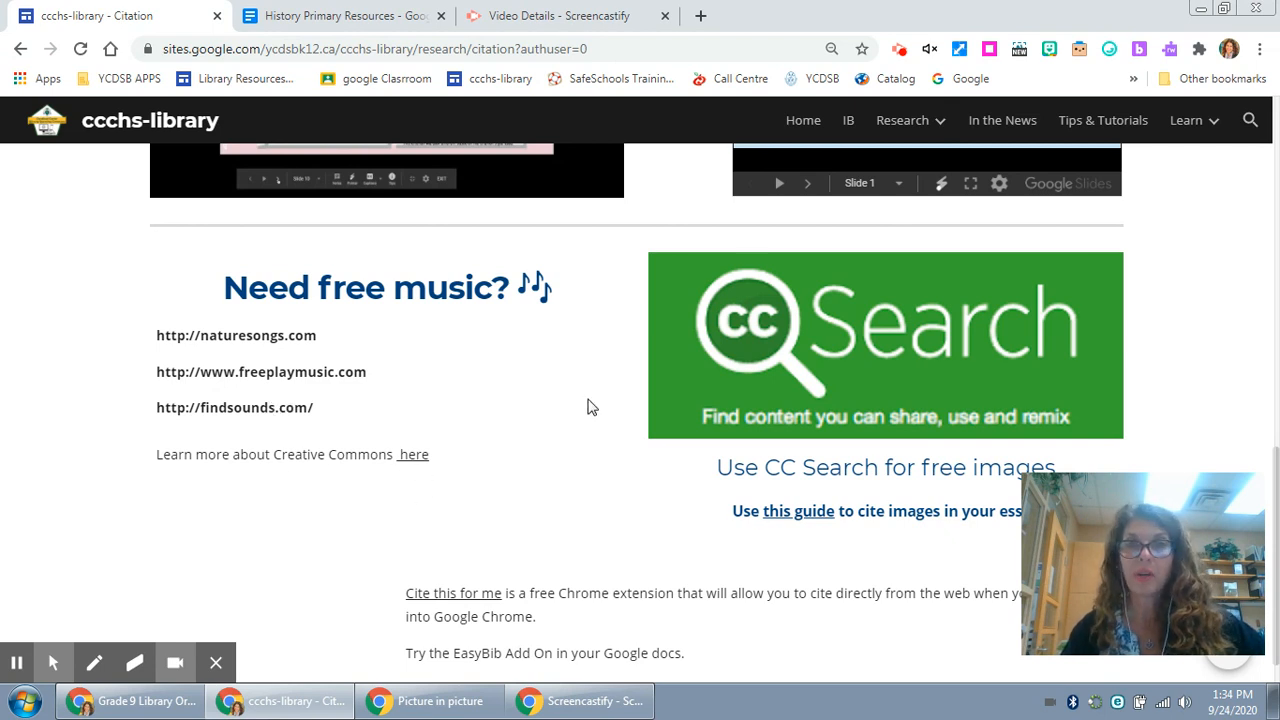
Scroll down to the Cite This For Me extension and EasyBib add-on notes
{"action": "scroll", "scroll_direction": "down", "scroll_amount": 3}
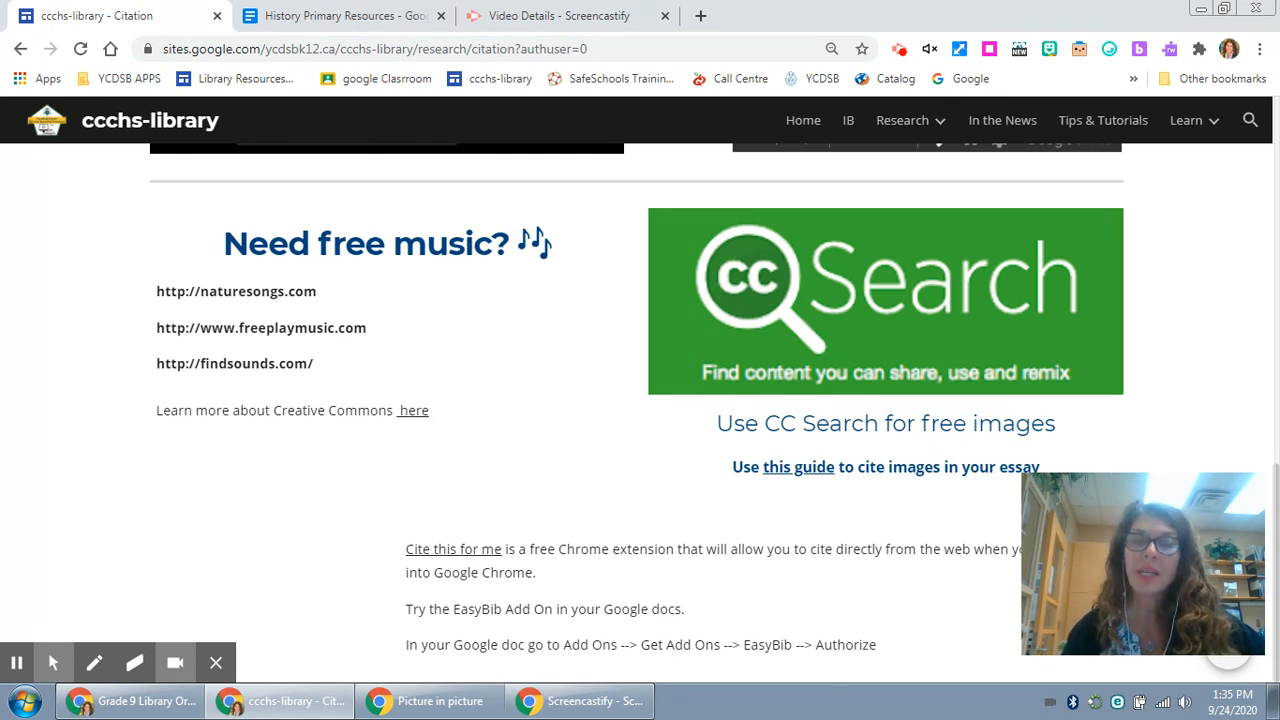
{"action": "mouse_move", "coordinate": [352, 454]}
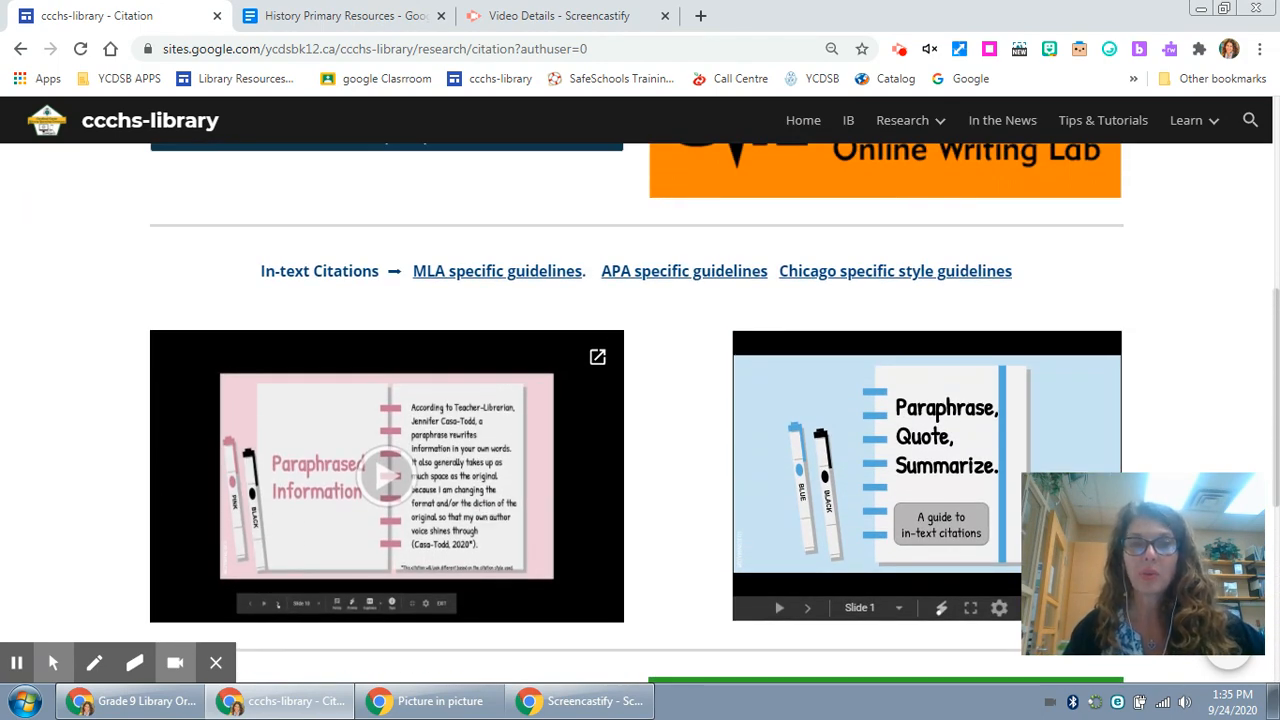
Scroll to the page top and show Citation, Data Sources and Research 101 under Research
{"action": "scroll", "scroll_direction": "up", "scroll_amount": 3}
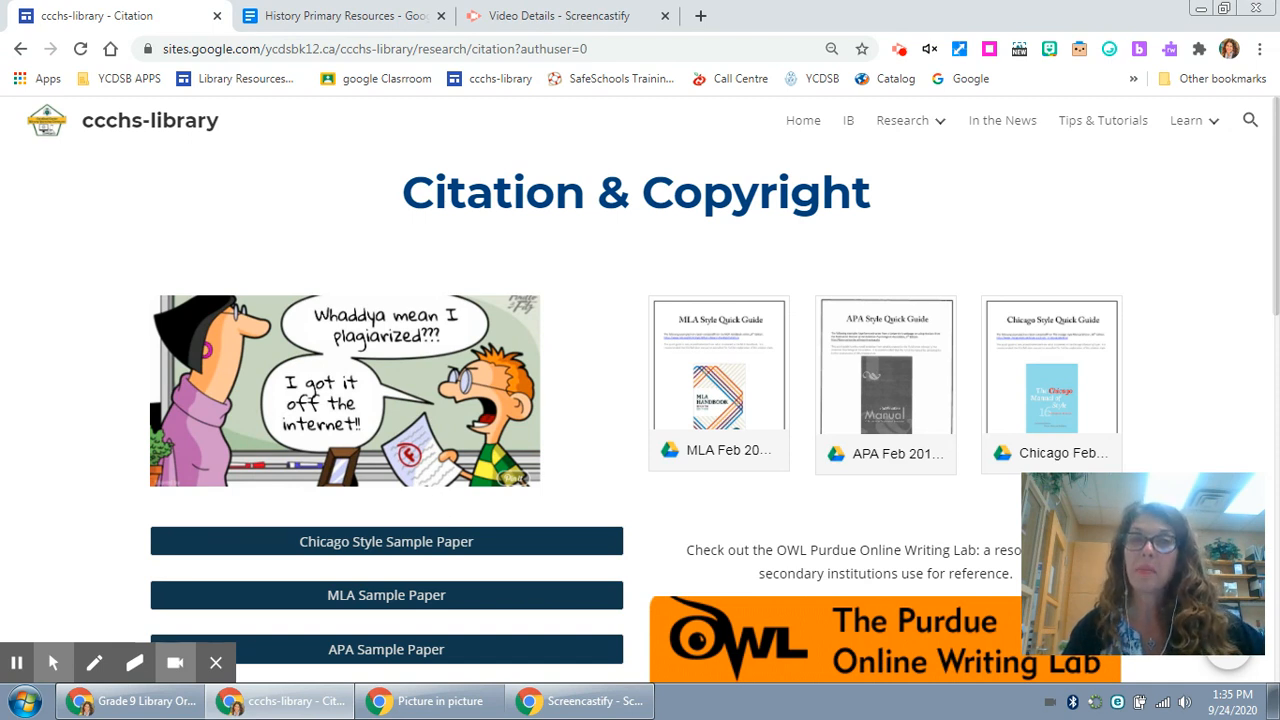
{"action": "left_click", "coordinate": [902, 120]}
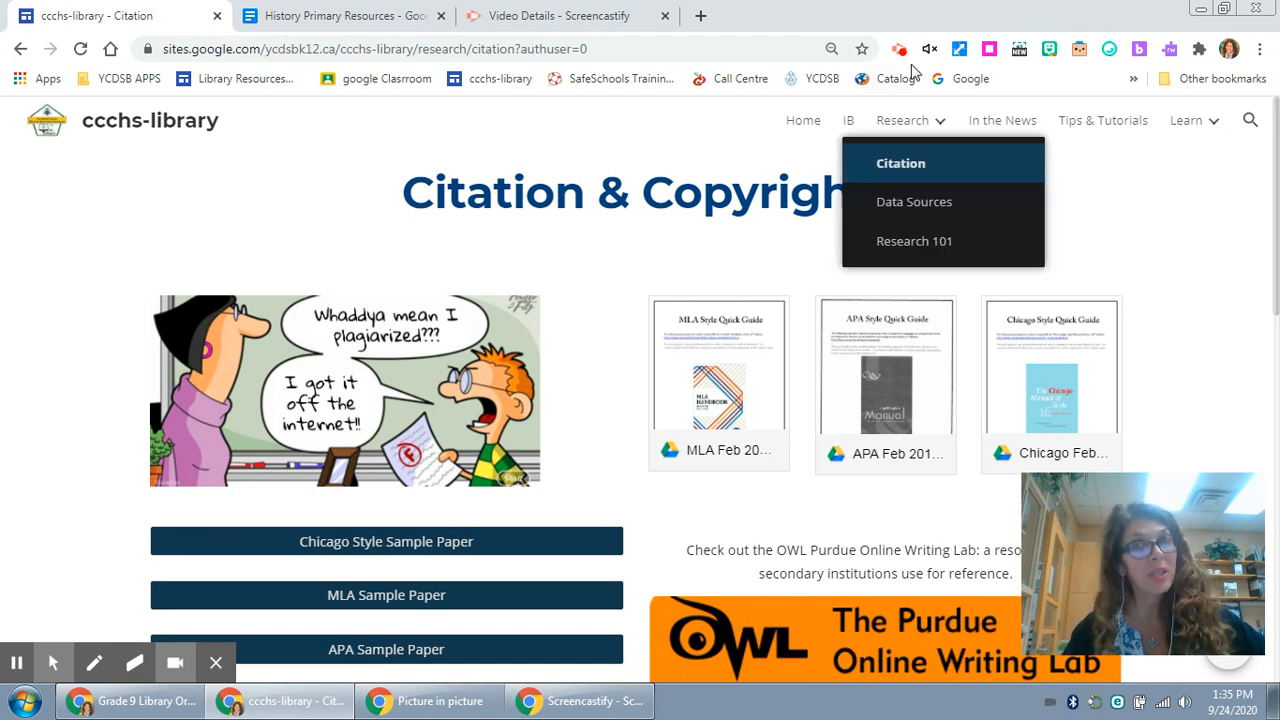